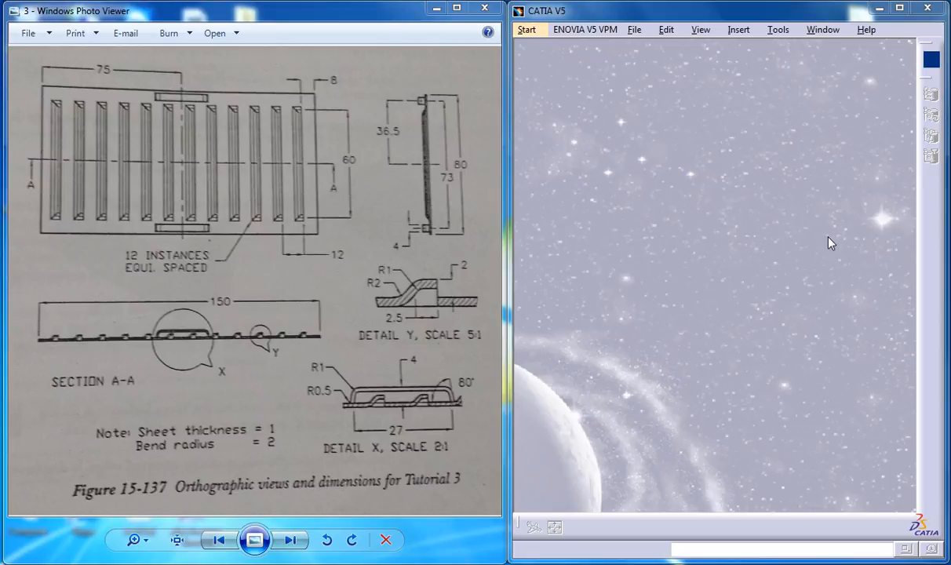
{"action": "mouse_move", "coordinate": [799, 206]}
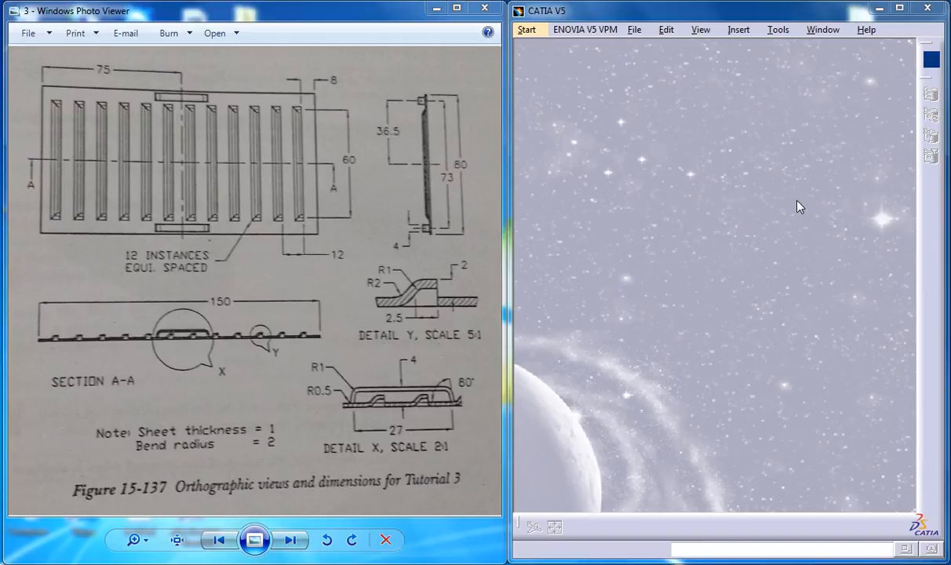
{"action": "mouse_move", "coordinate": [368, 85]}
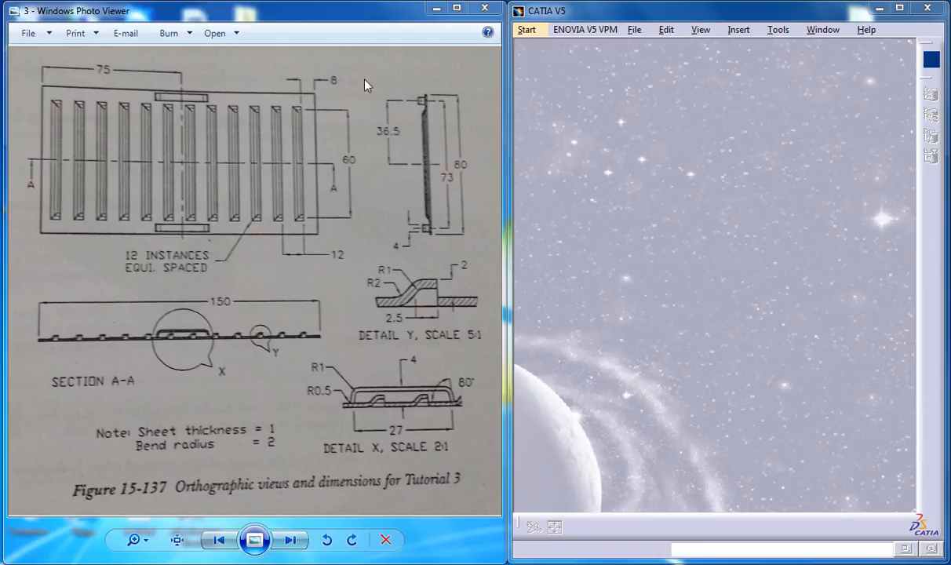
{"action": "mouse_move", "coordinate": [394, 304]}
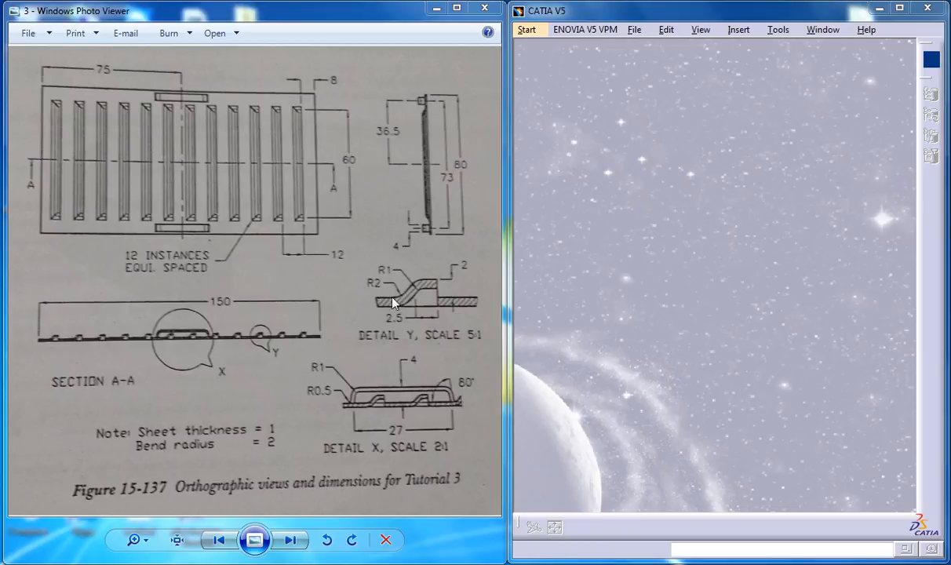
- Start a new Generative Sheetmetal Design part and type the name 'tutora'
{"action": "left_click", "coordinate": [526, 29]}
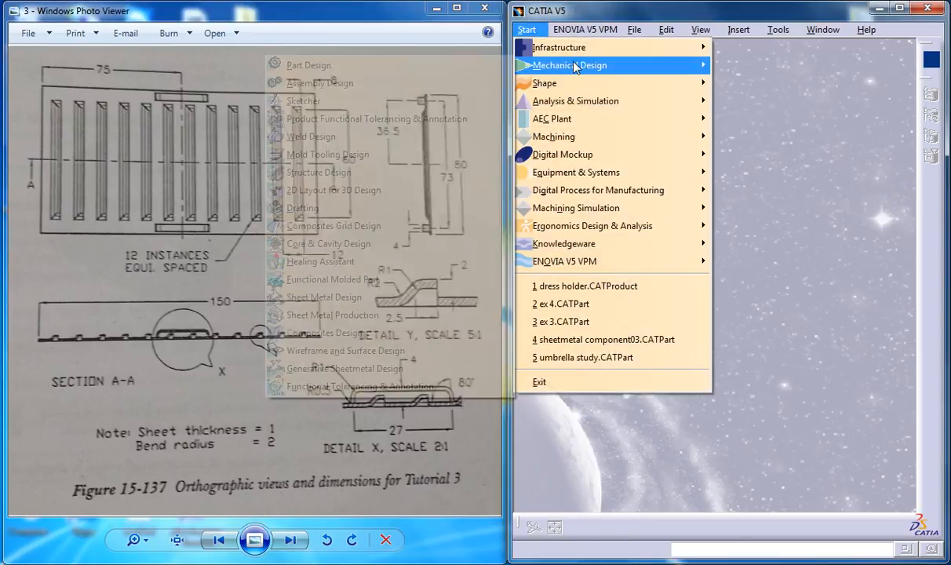
{"action": "mouse_move", "coordinate": [346, 351]}
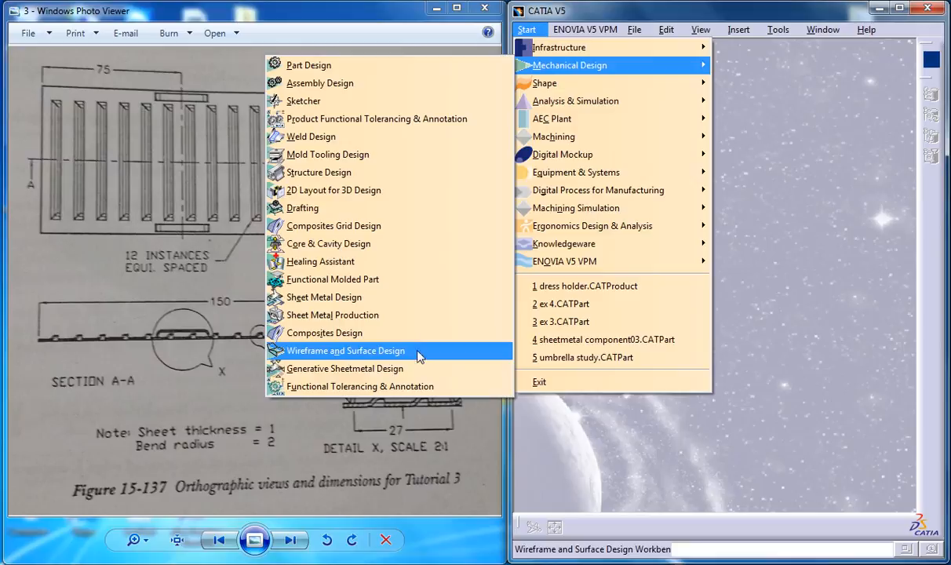
{"action": "left_click", "coordinate": [345, 351]}
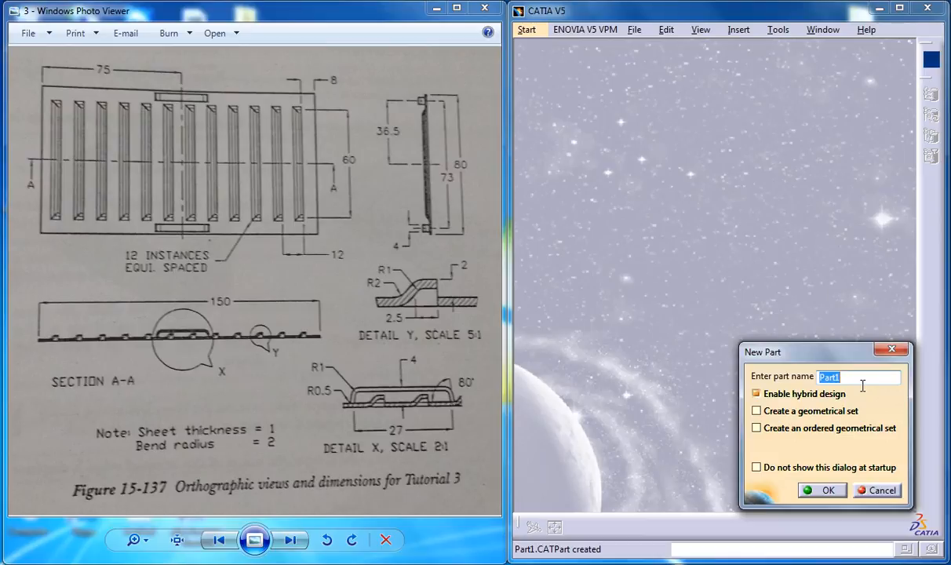
{"action": "type", "text": "tutora"}
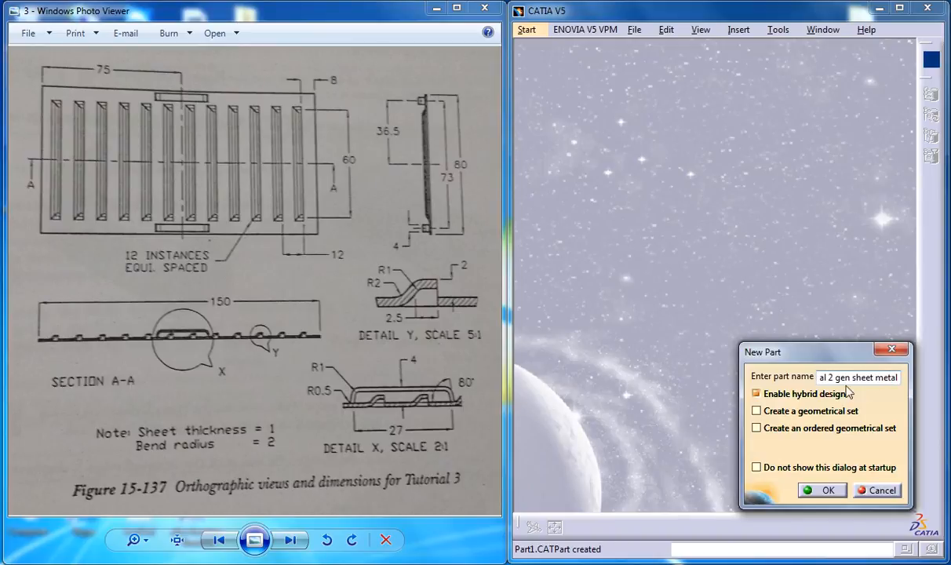
{"action": "left_click", "coordinate": [821, 489]}
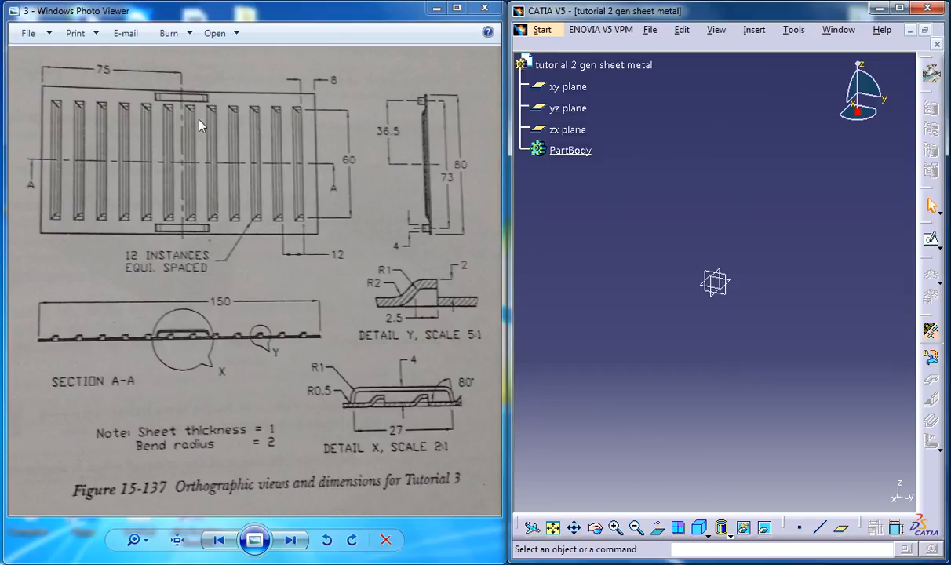
{"action": "mouse_move", "coordinate": [314, 227]}
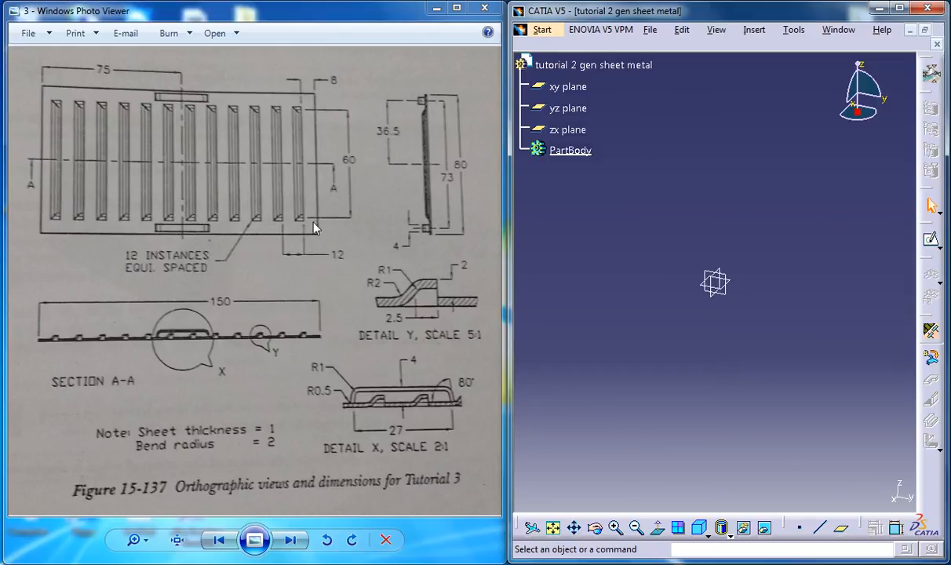
{"action": "mouse_move", "coordinate": [325, 184]}
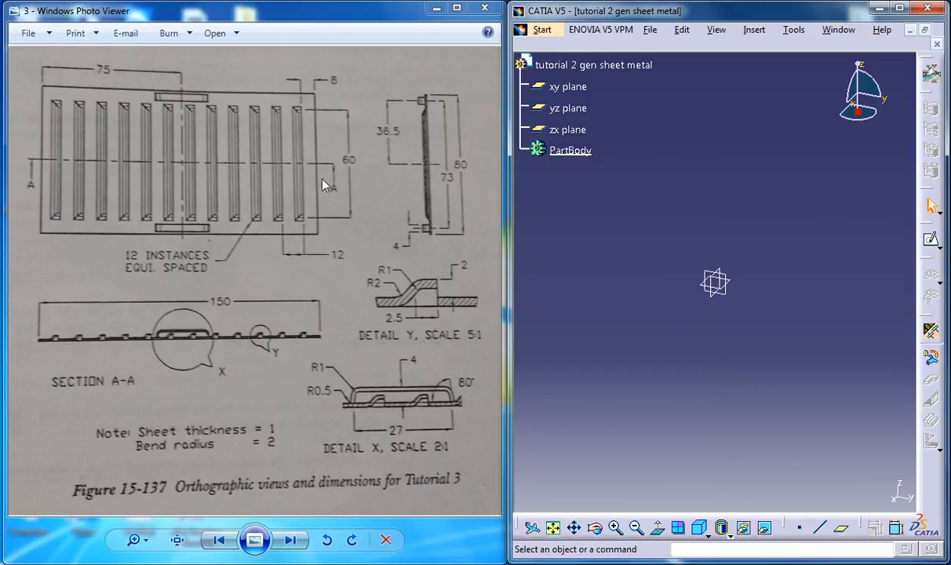
{"action": "mouse_move", "coordinate": [286, 112]}
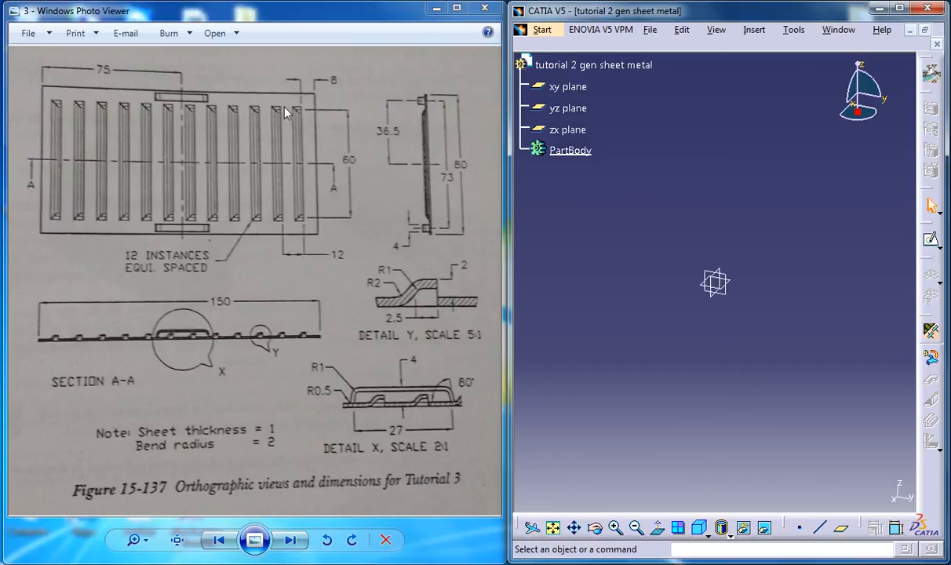
{"action": "mouse_move", "coordinate": [266, 120]}
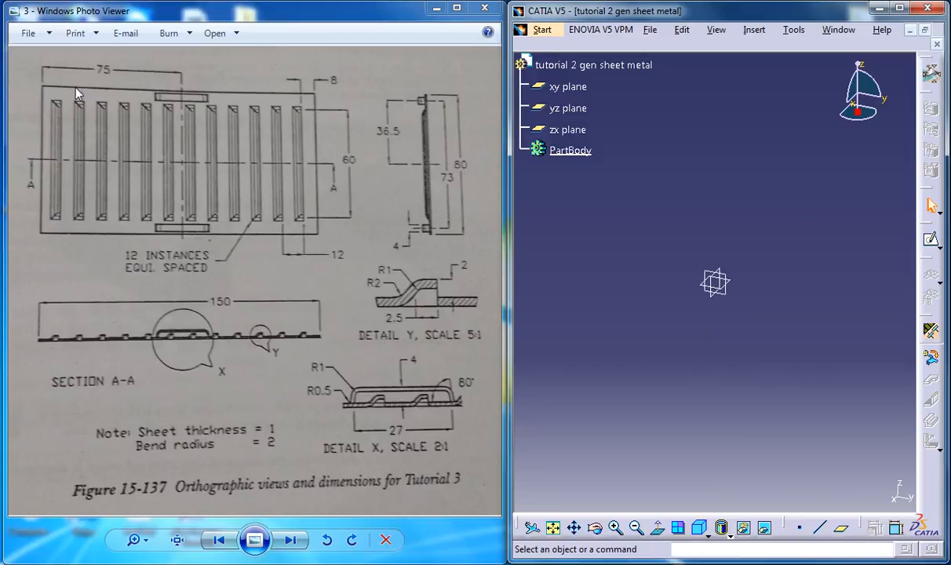
{"action": "mouse_move", "coordinate": [262, 343]}
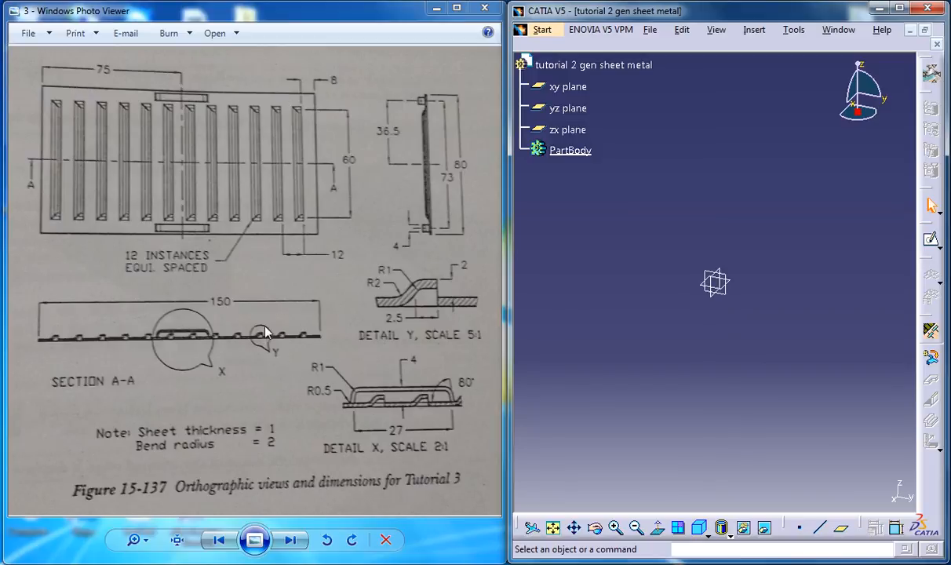
{"action": "mouse_move", "coordinate": [413, 355]}
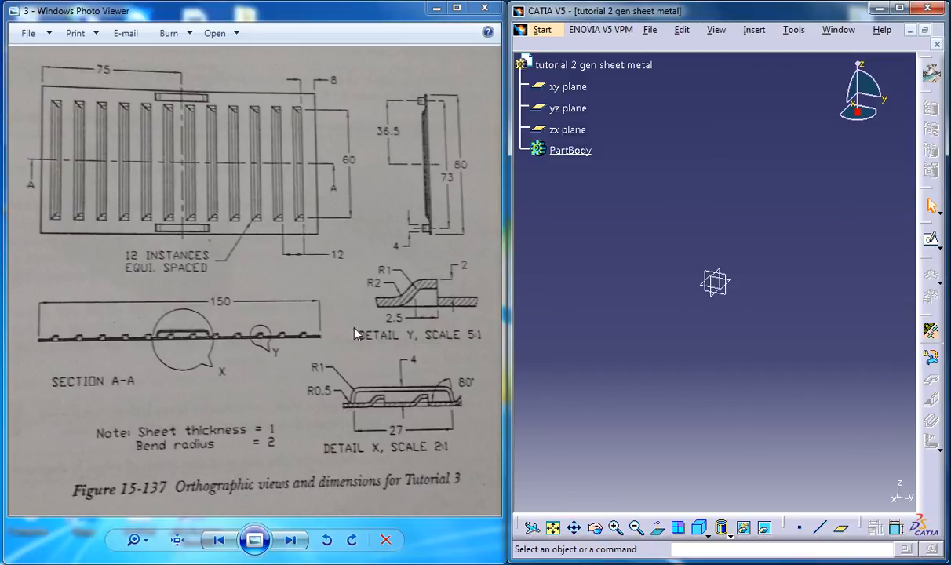
{"action": "mouse_move", "coordinate": [408, 297]}
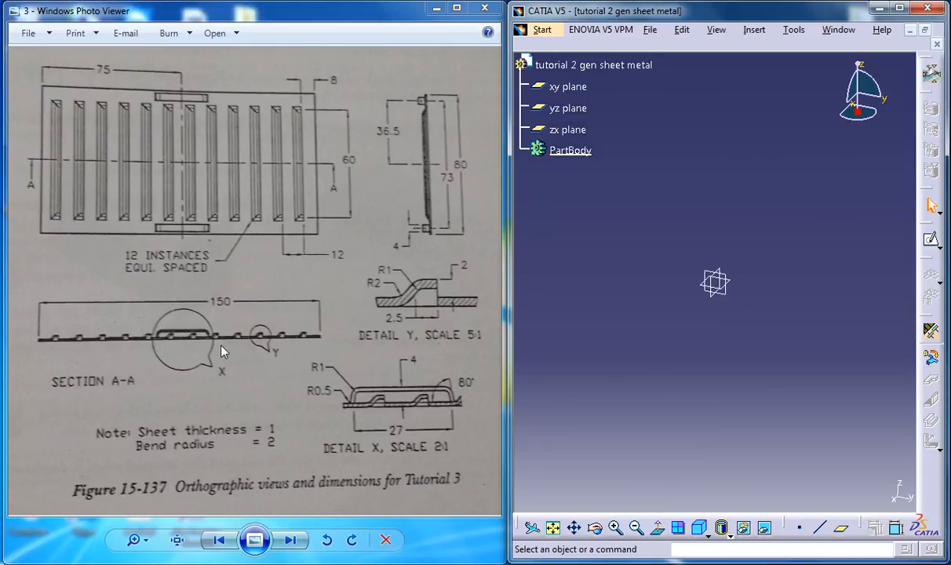
{"action": "mouse_move", "coordinate": [194, 144]}
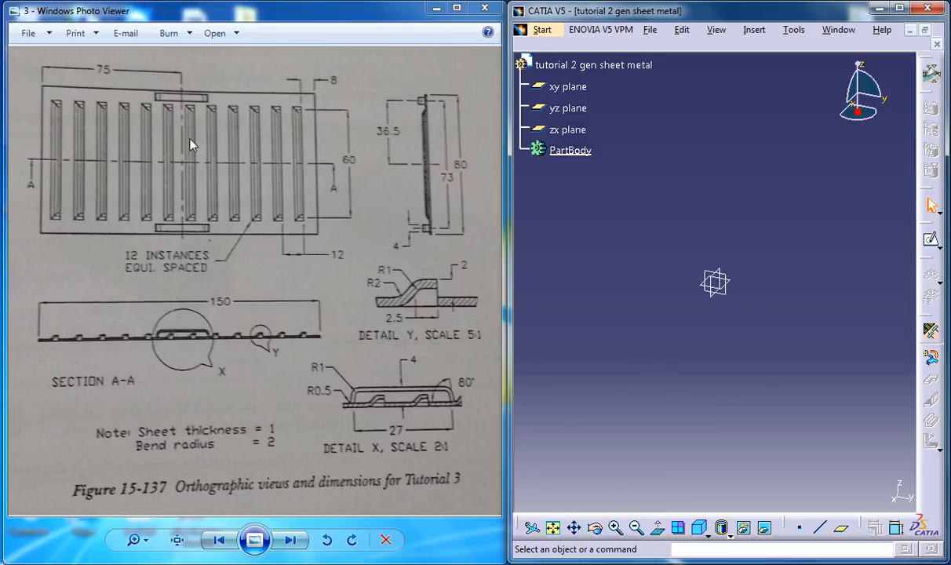
{"action": "mouse_move", "coordinate": [197, 212]}
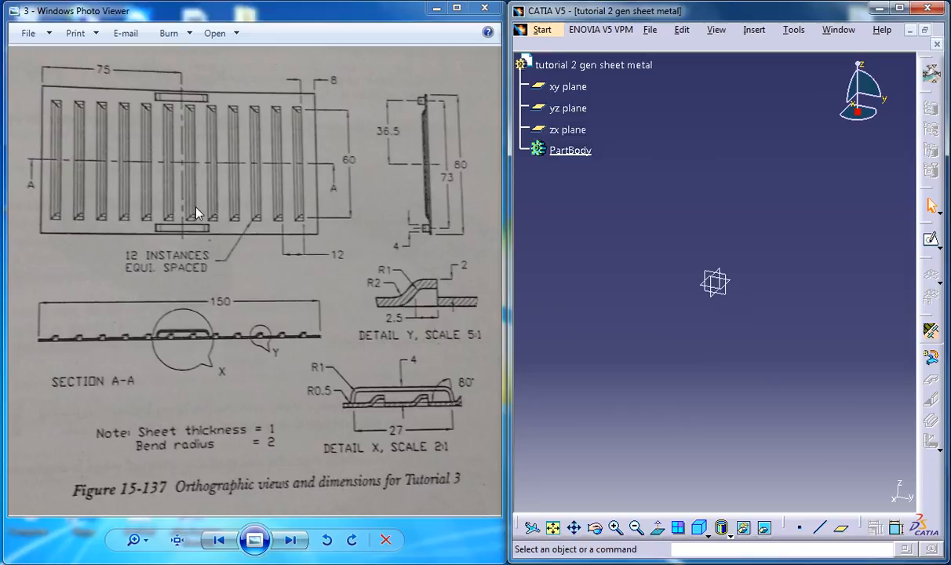
{"action": "mouse_move", "coordinate": [198, 151]}
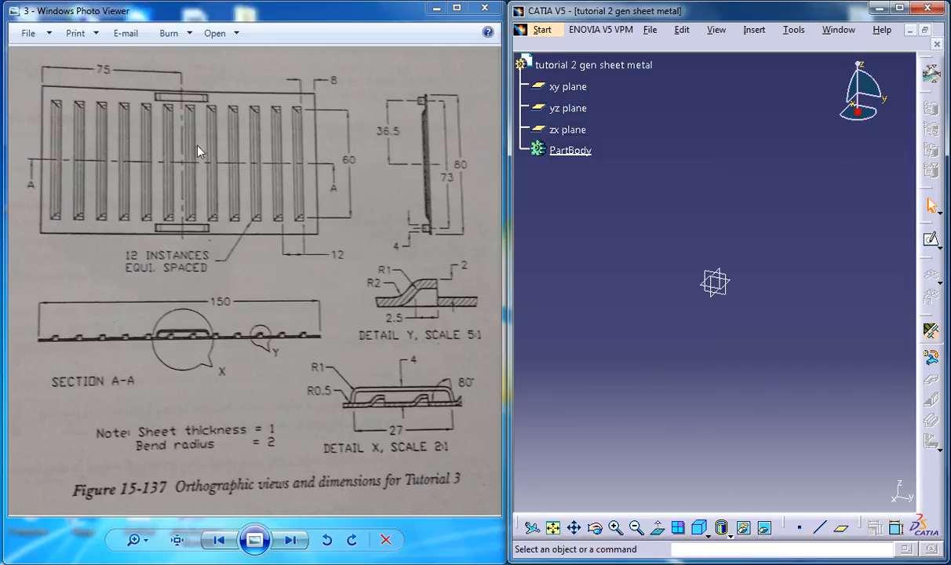
{"action": "mouse_move", "coordinate": [424, 167]}
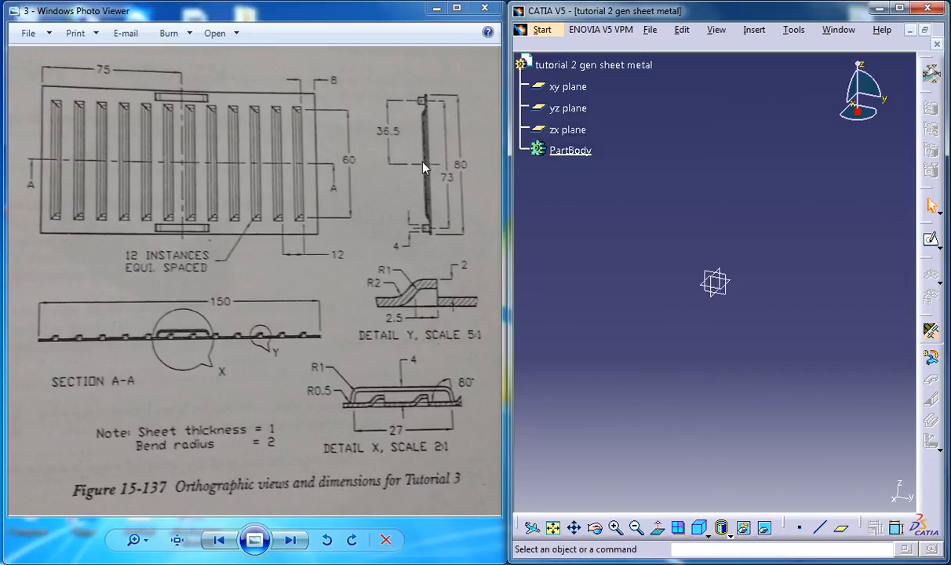
{"action": "mouse_move", "coordinate": [180, 121]}
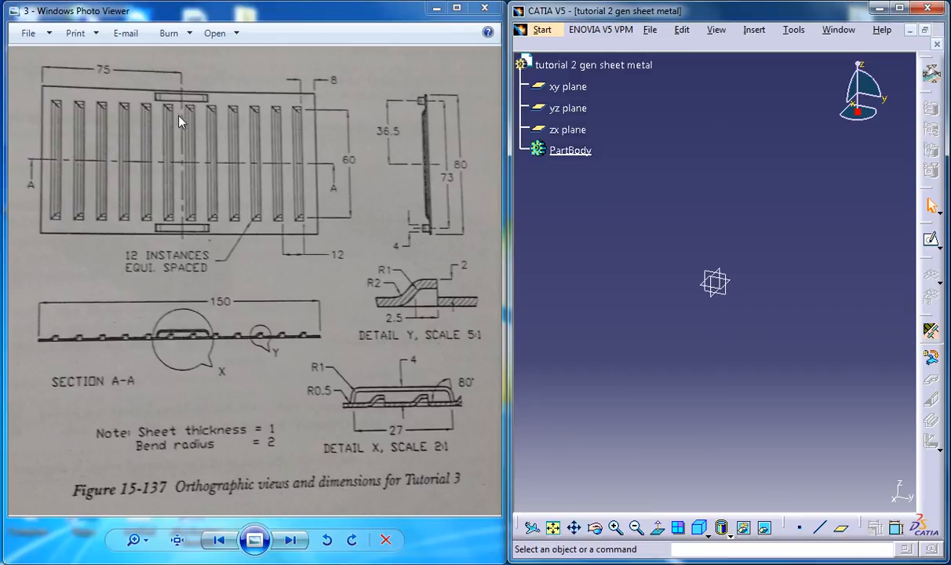
{"action": "mouse_move", "coordinate": [201, 90]}
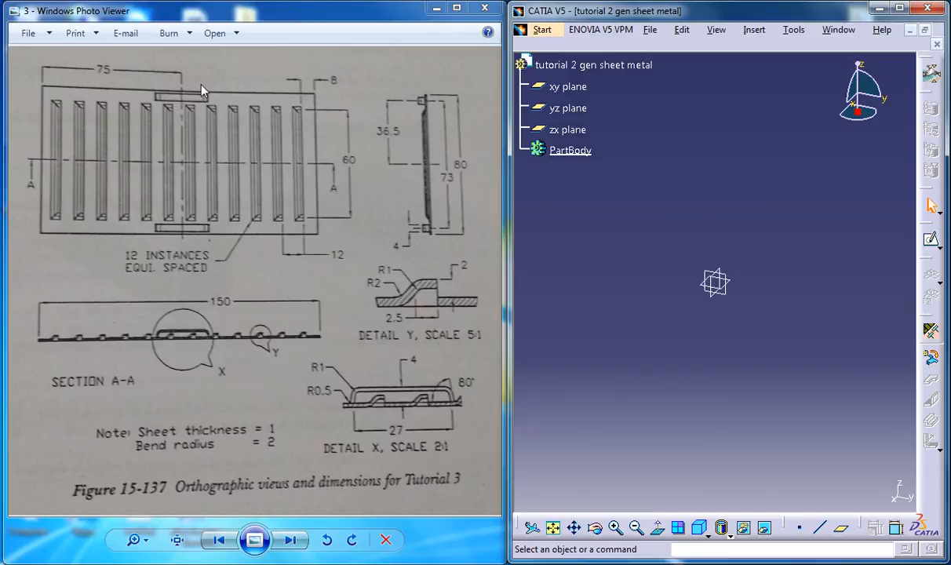
{"action": "mouse_move", "coordinate": [275, 163]}
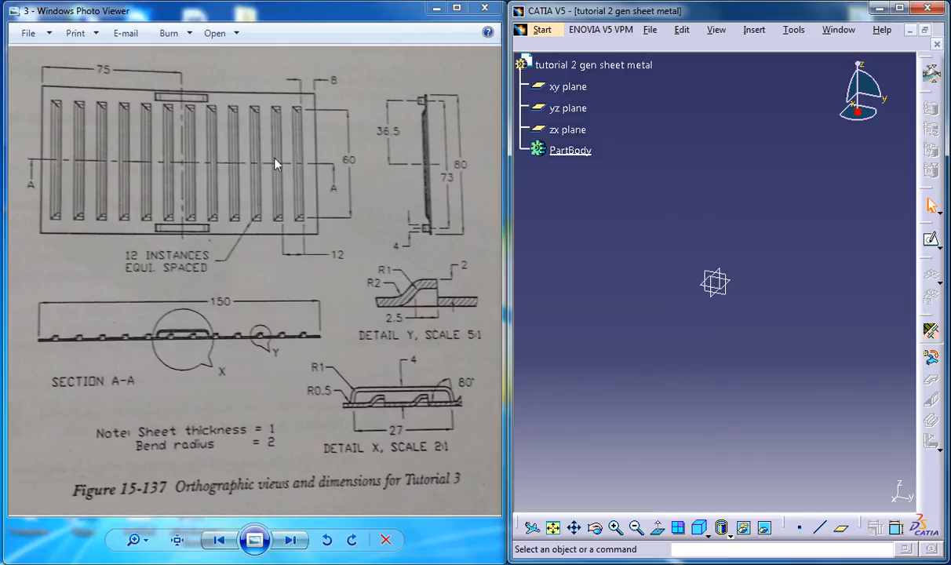
{"action": "mouse_move", "coordinate": [308, 229]}
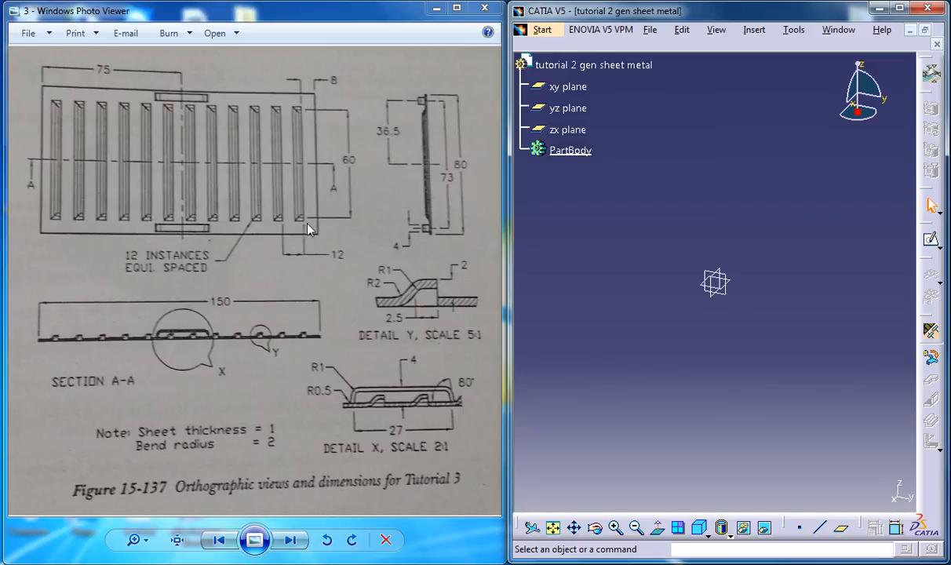
{"action": "mouse_move", "coordinate": [305, 93]}
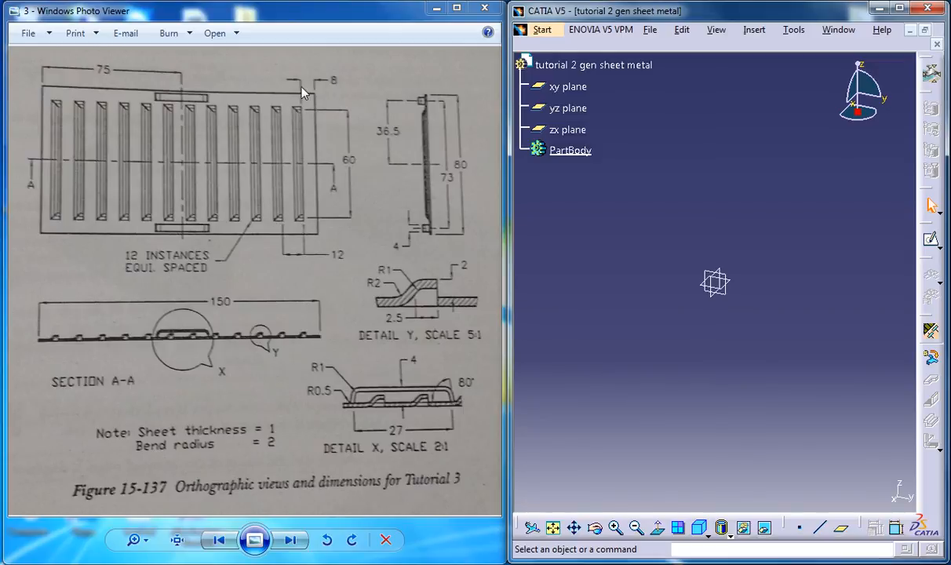
{"action": "mouse_move", "coordinate": [95, 331]}
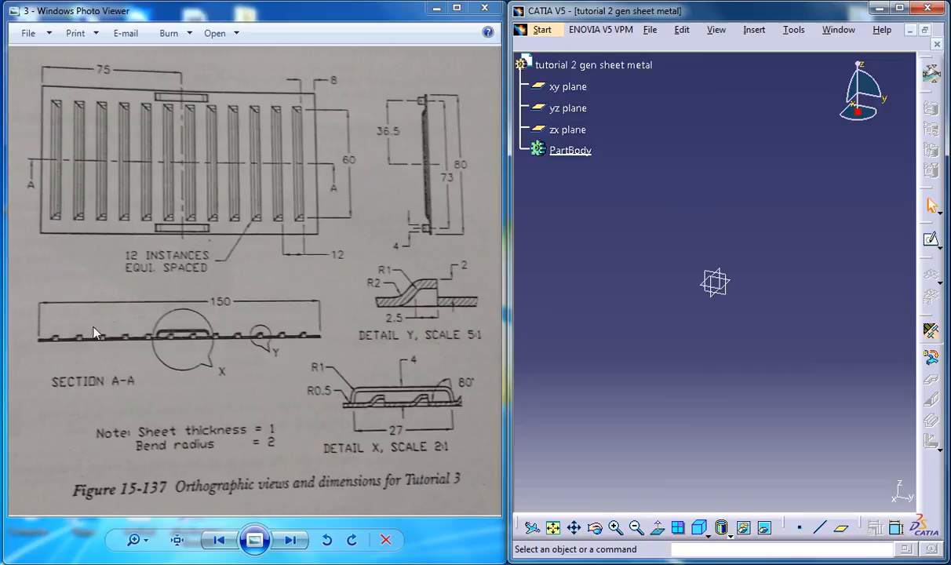
{"action": "mouse_move", "coordinate": [179, 229]}
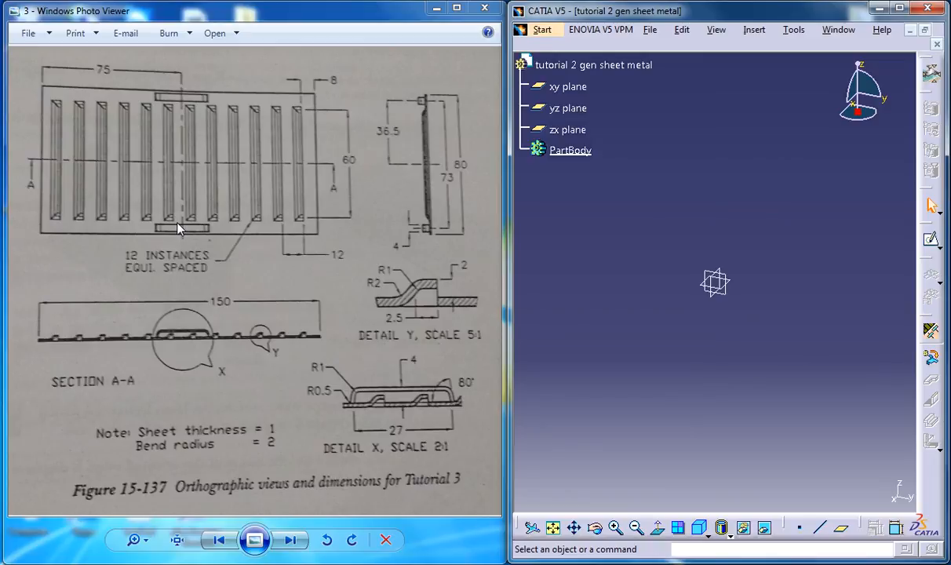
{"action": "mouse_move", "coordinate": [308, 210]}
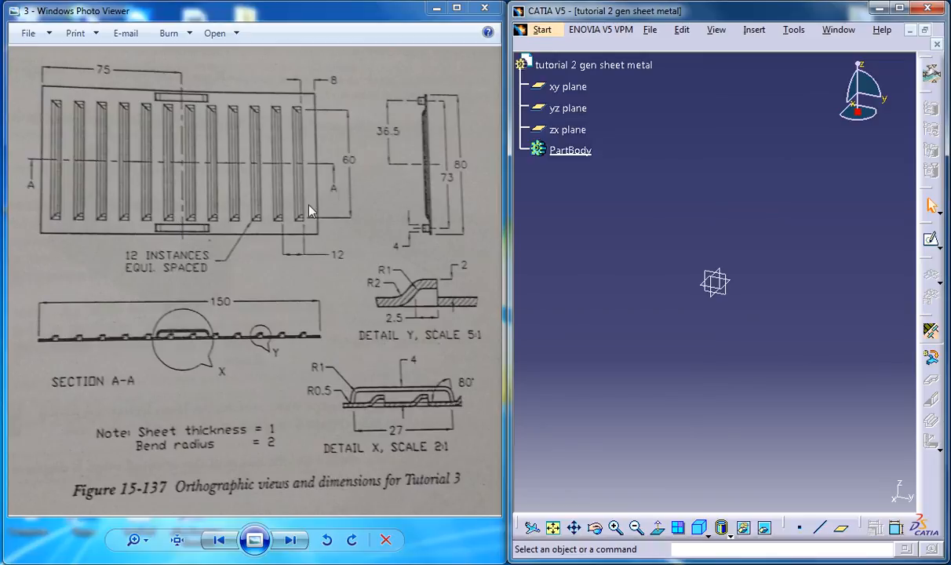
{"action": "mouse_move", "coordinate": [924, 320]}
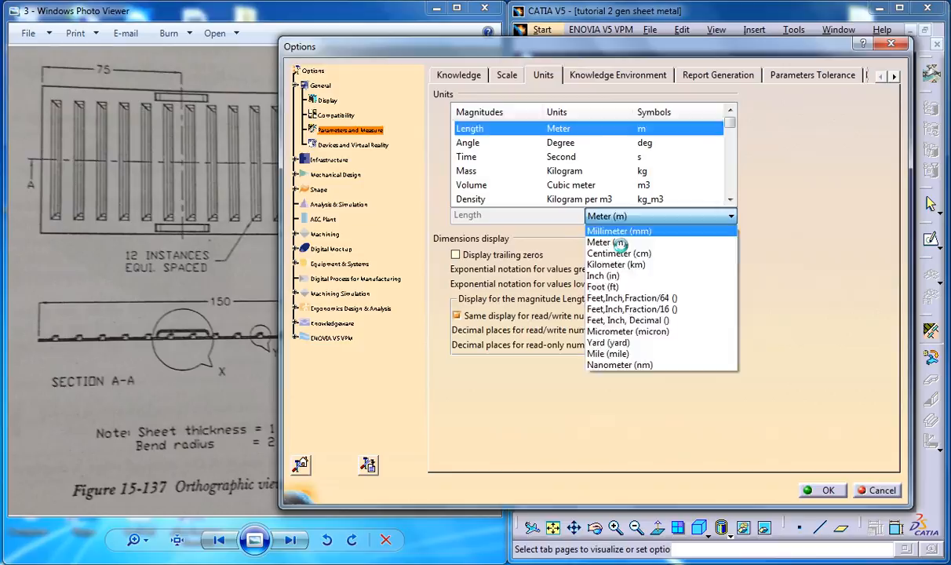
- Set length units to millimetres and add the Sheet Metal Parameters feature to the part
{"action": "left_click", "coordinate": [826, 490]}
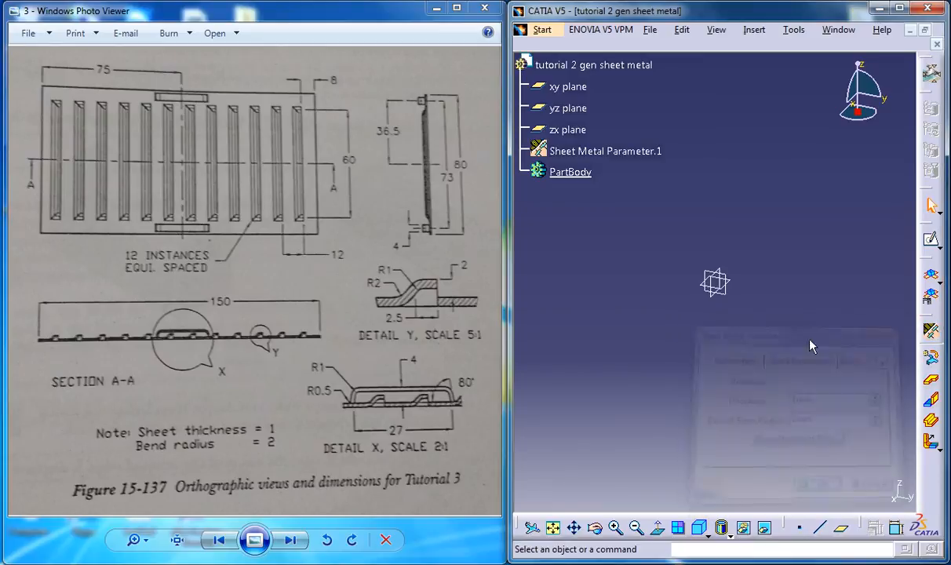
{"action": "left_click", "coordinate": [604, 150]}
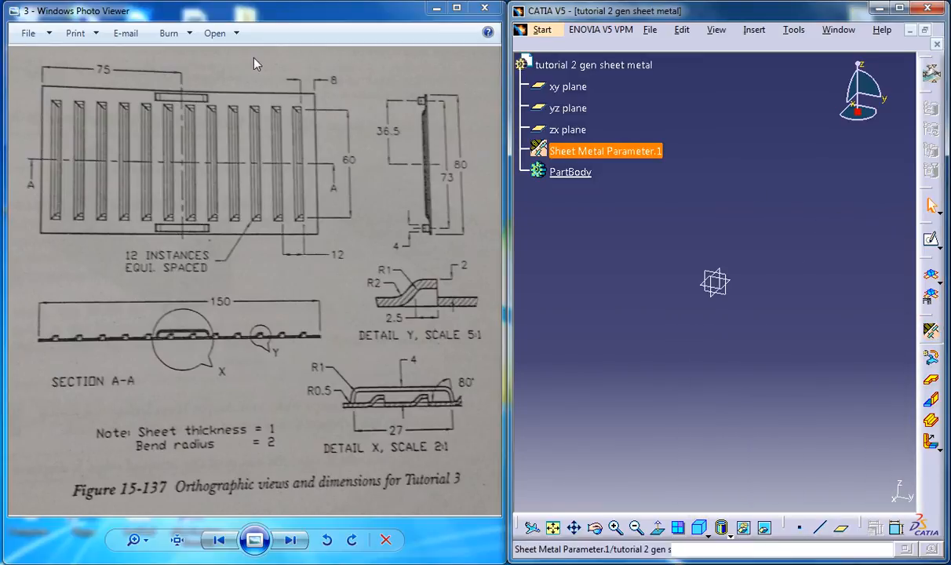
{"action": "mouse_move", "coordinate": [228, 91]}
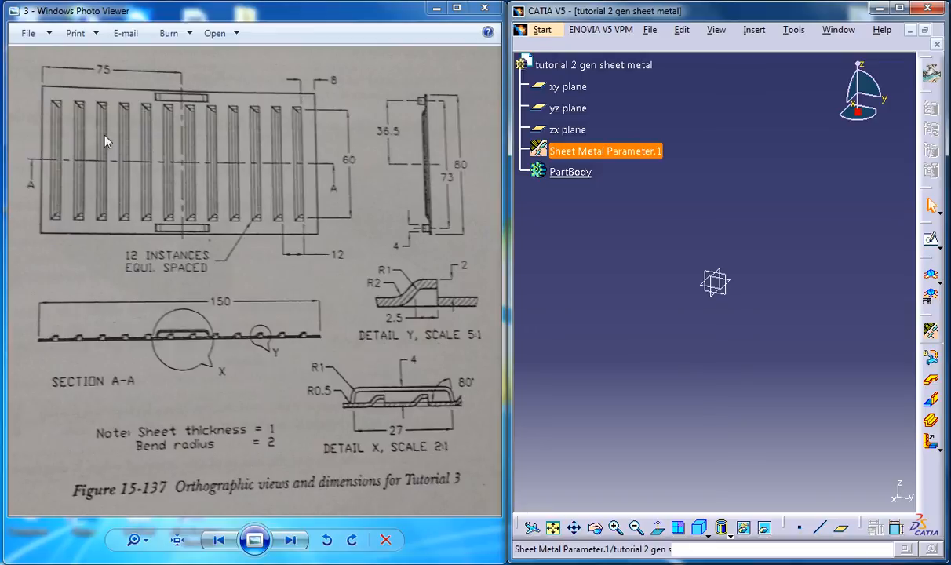
{"action": "mouse_move", "coordinate": [290, 257]}
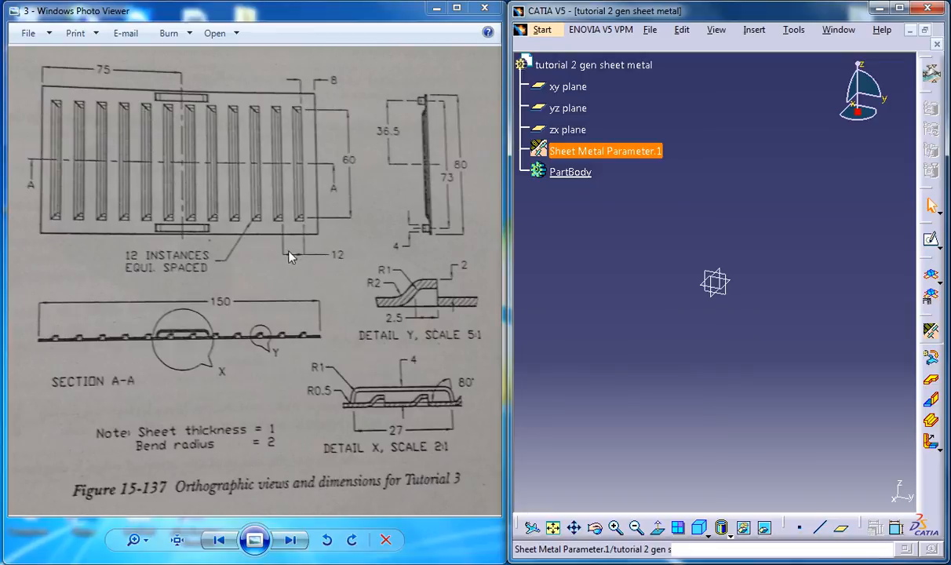
{"action": "mouse_move", "coordinate": [477, 247]}
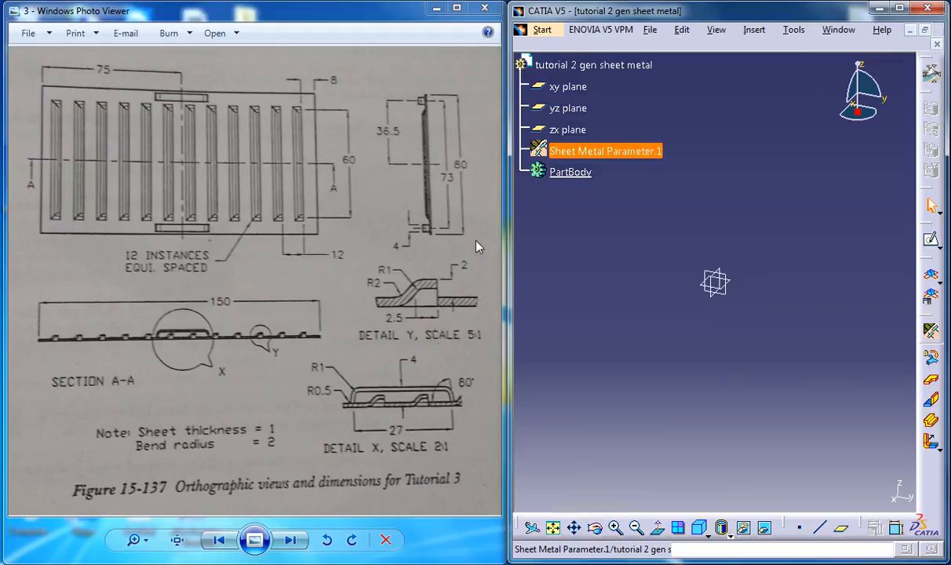
{"action": "left_click", "coordinate": [722, 249]}
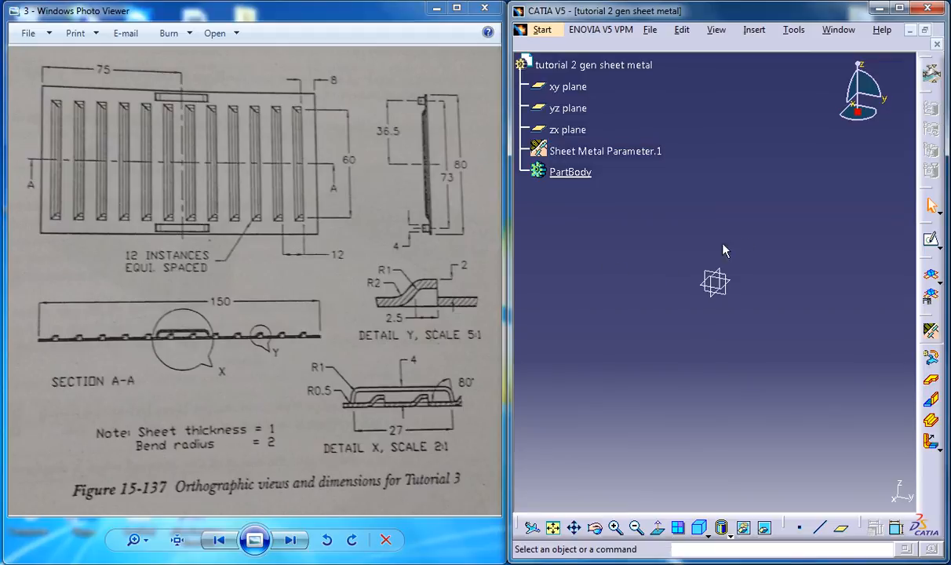
- Sketch the wall profile rectangle and set its width constraint to 150 mm
{"action": "left_click", "coordinate": [567, 87]}
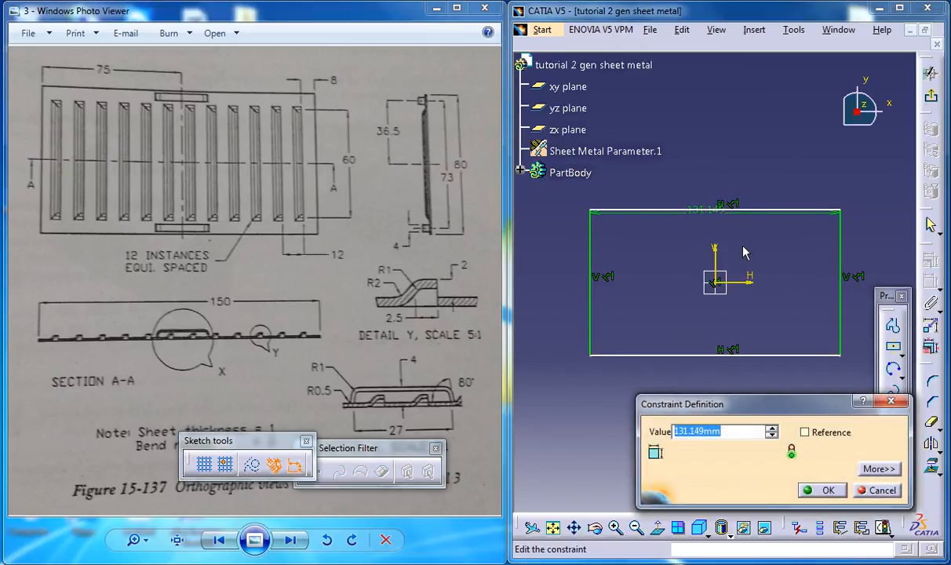
{"action": "type", "text": "1"}
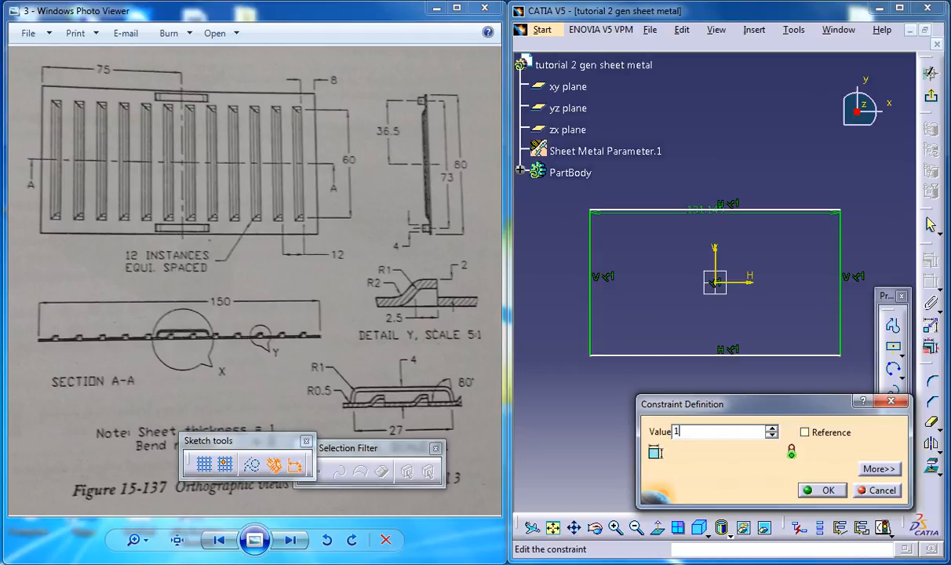
{"action": "left_click", "coordinate": [821, 490]}
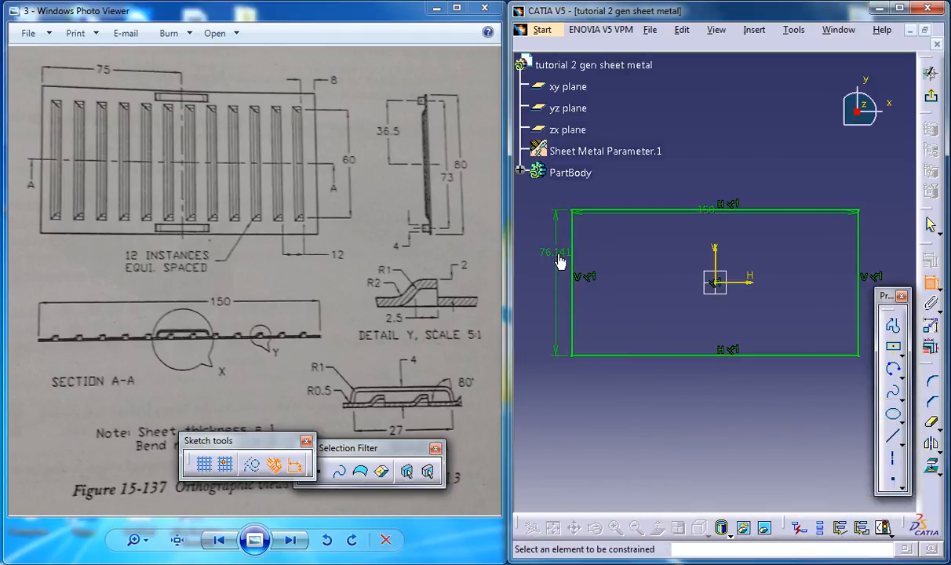
- Set the rectangle's height constraint to 80 mm
{"action": "double_click", "coordinate": [555, 251]}
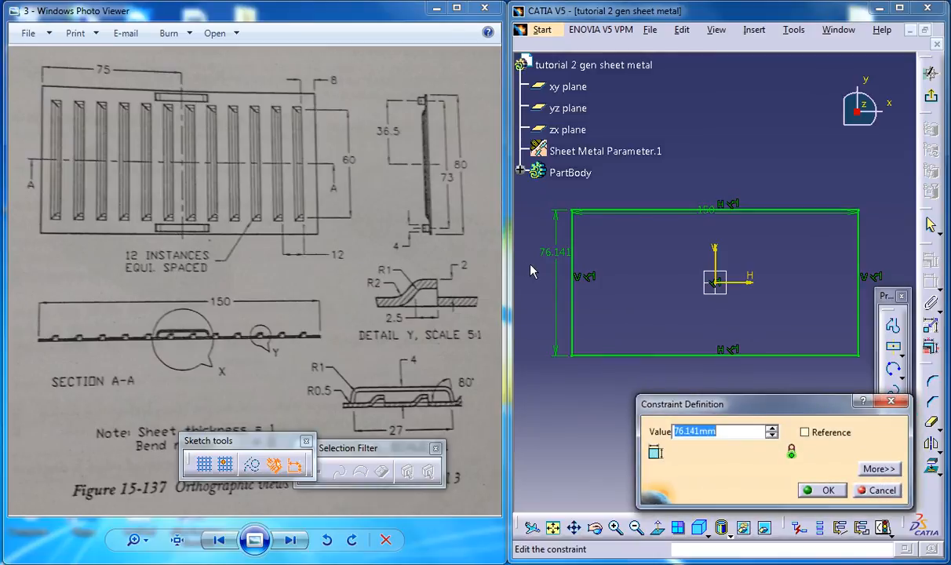
{"action": "type", "text": "8"}
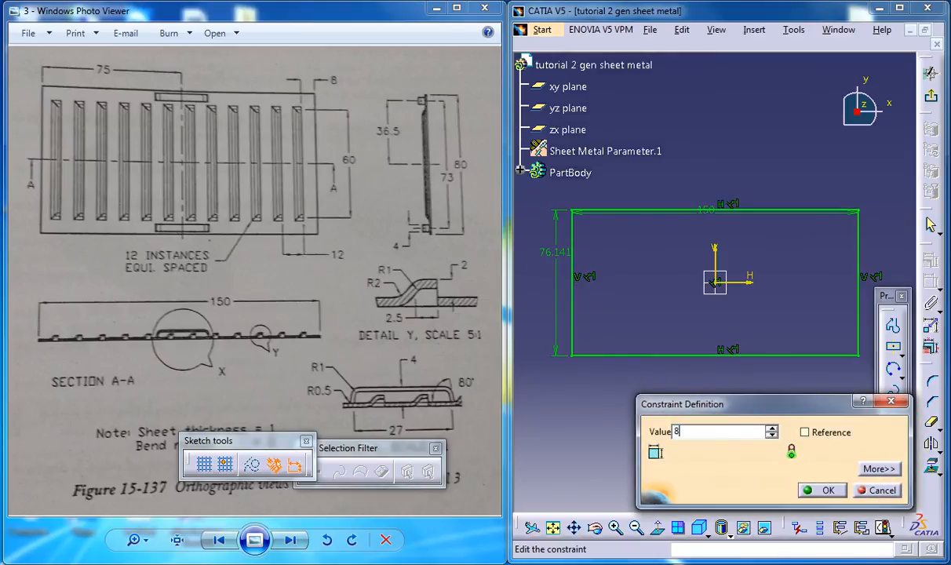
{"action": "left_click", "coordinate": [821, 490]}
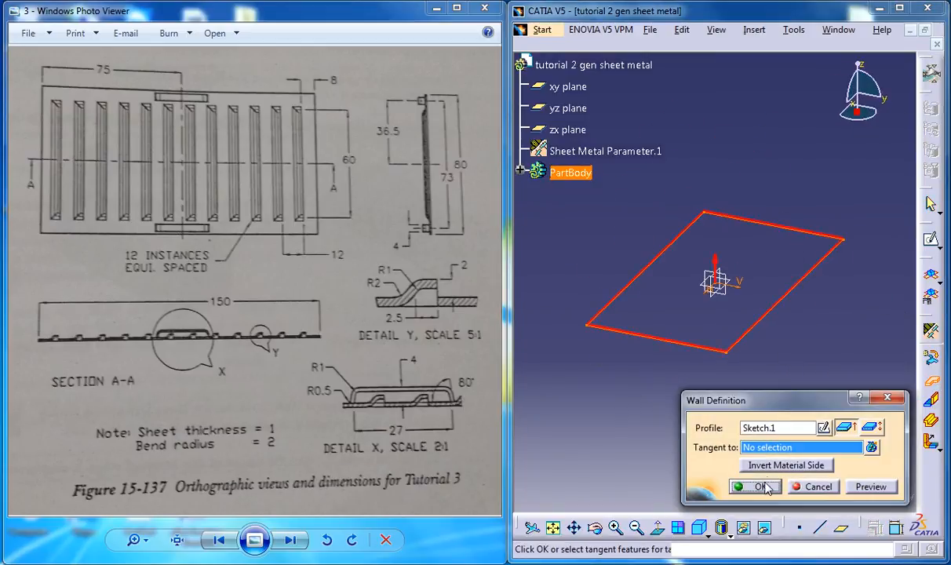
- Create a flat wall from Sketch.1 and orbit the view to inspect the plate
{"action": "left_click", "coordinate": [756, 486]}
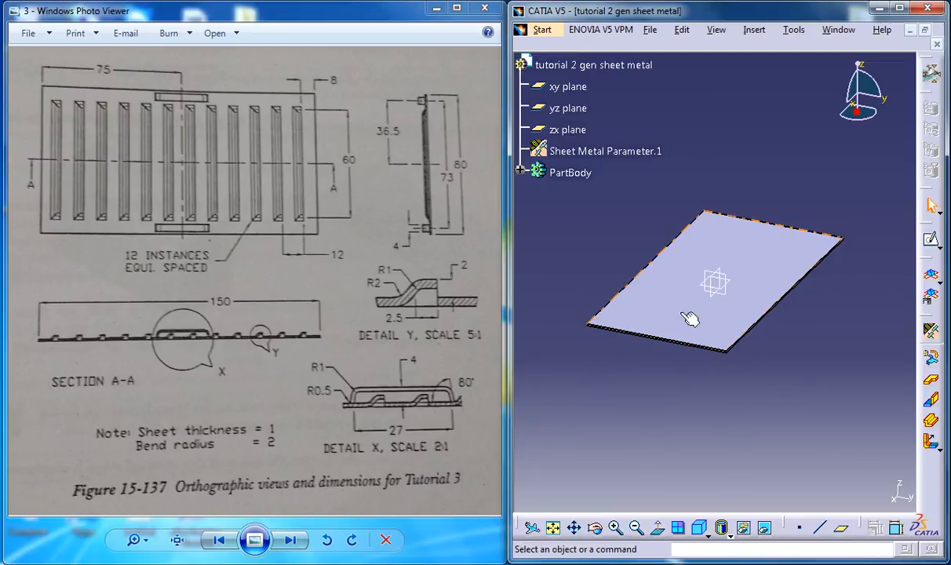
{"action": "left_click_drag", "start_coordinate": [690, 319], "coordinate": [705, 325]}
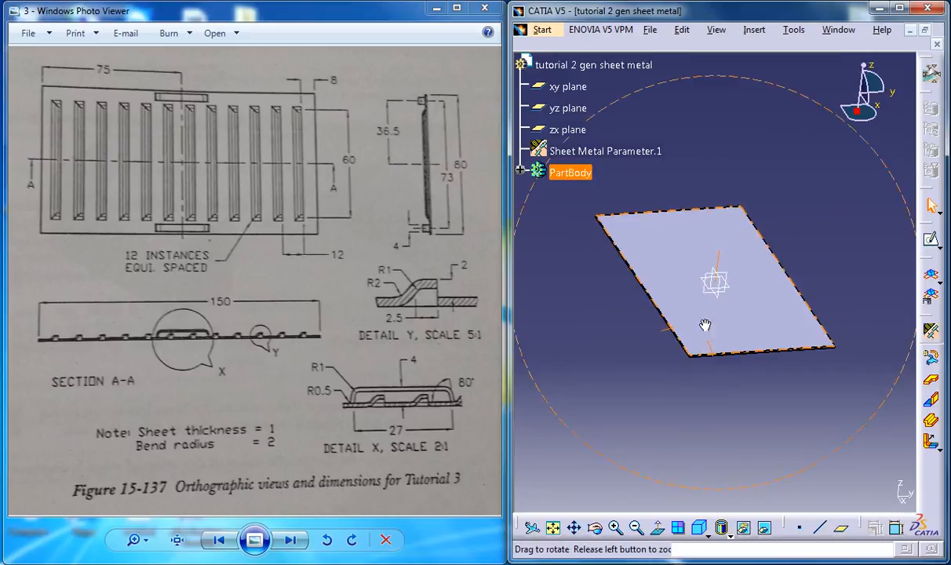